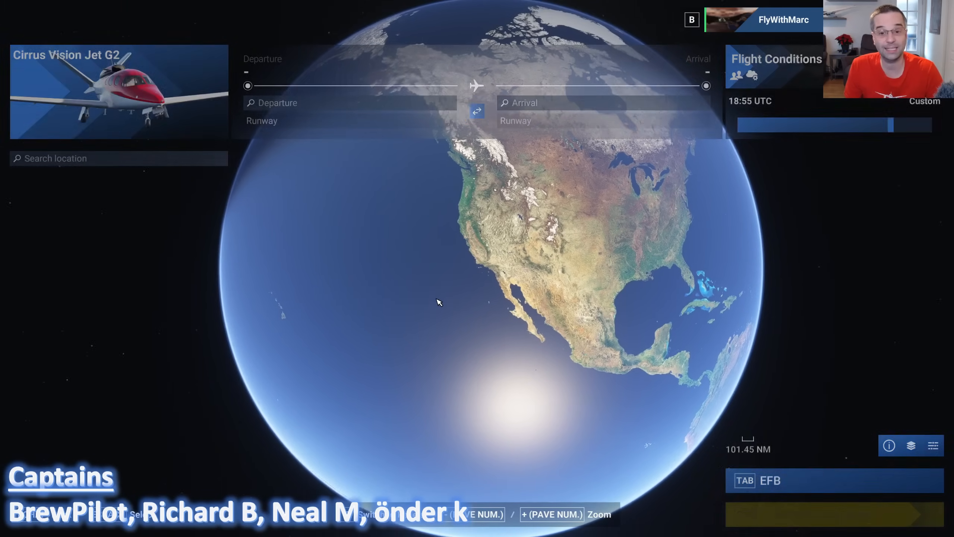
- Start the flight with the Cirrus Vision Jet G2 from the world map
{"action": "left_click", "coordinate": [349, 102]}
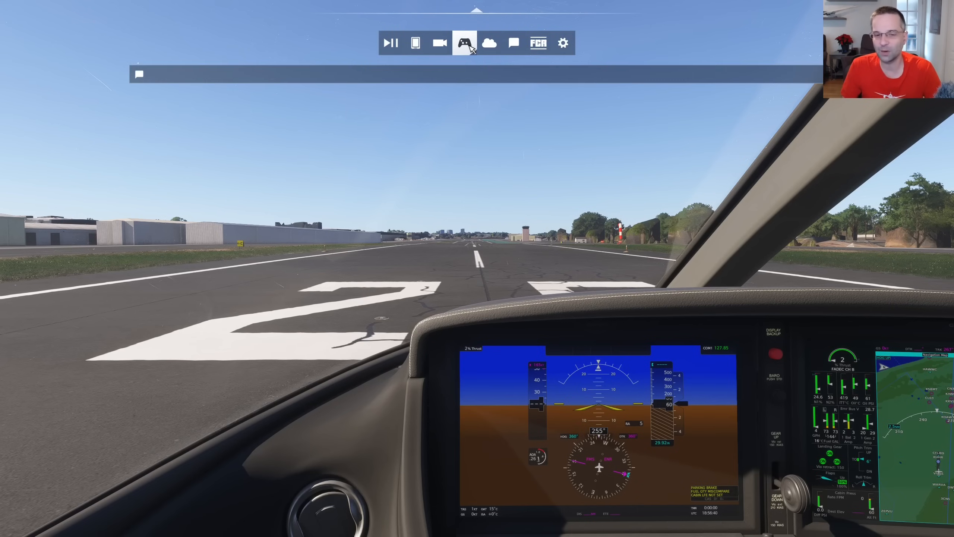
- Pause the flight to bring up the pause menu over runway 25
{"action": "left_click", "coordinate": [465, 43]}
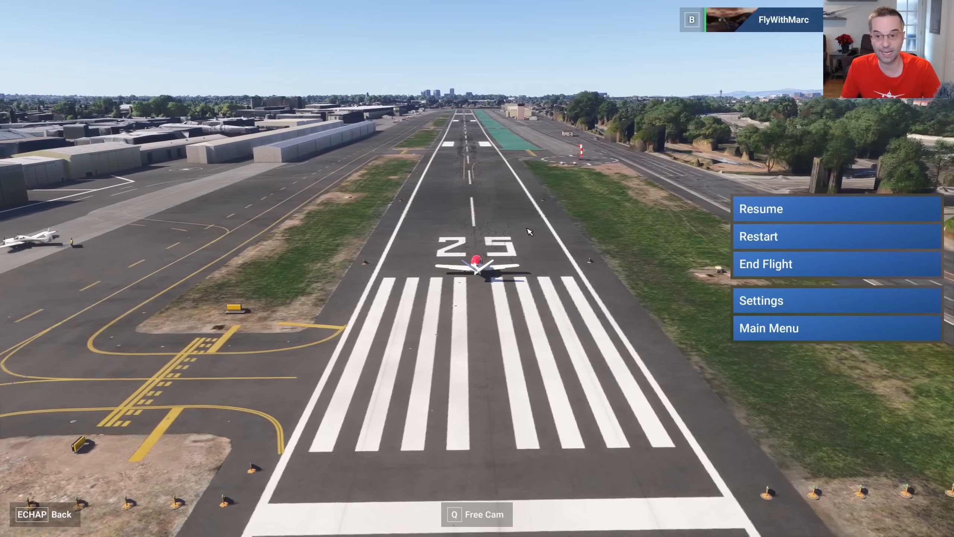
- Show the keyboard's Flight Instruments bindings under Instruments and Systems in Controls settings
{"action": "left_click", "coordinate": [761, 300]}
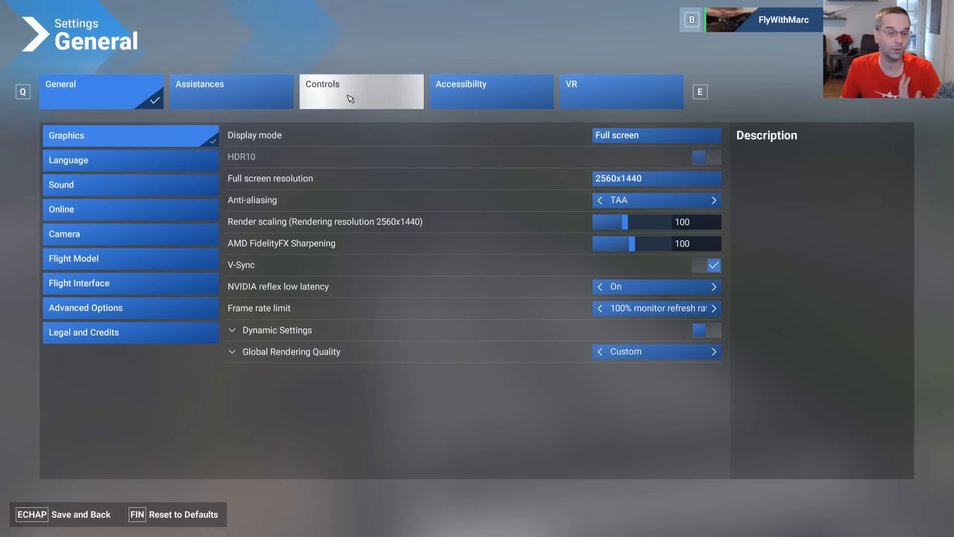
{"action": "left_click", "coordinate": [360, 90]}
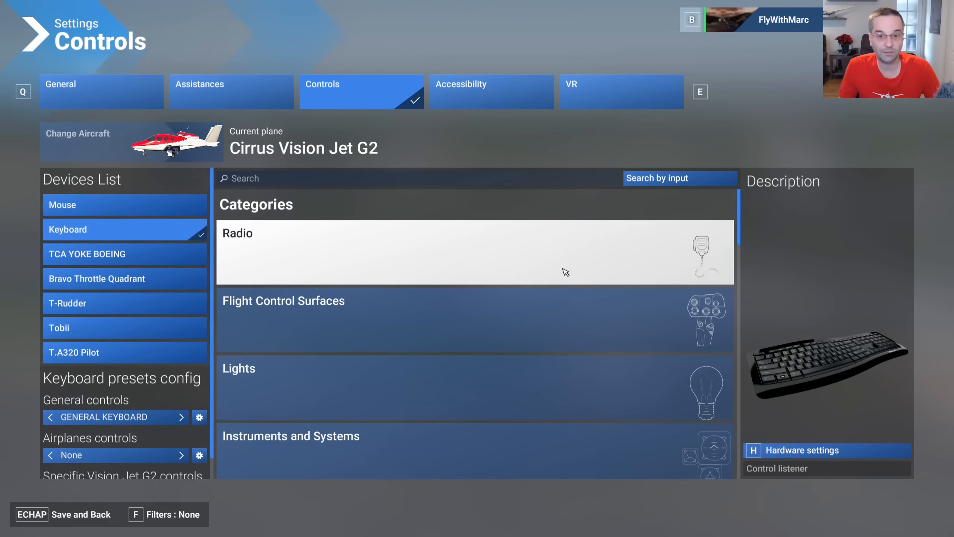
{"action": "mouse_move", "coordinate": [281, 392]}
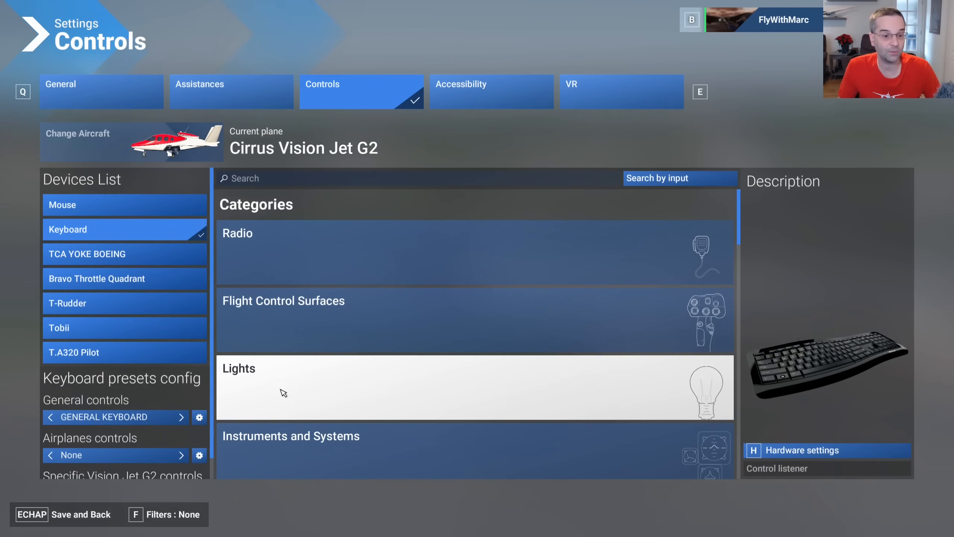
{"action": "left_click", "coordinate": [290, 435]}
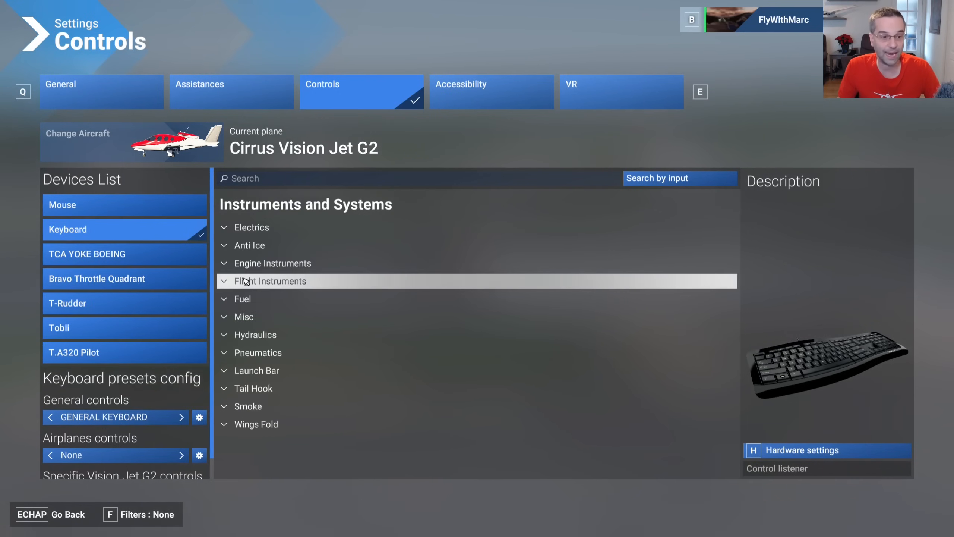
{"action": "left_click", "coordinate": [270, 280]}
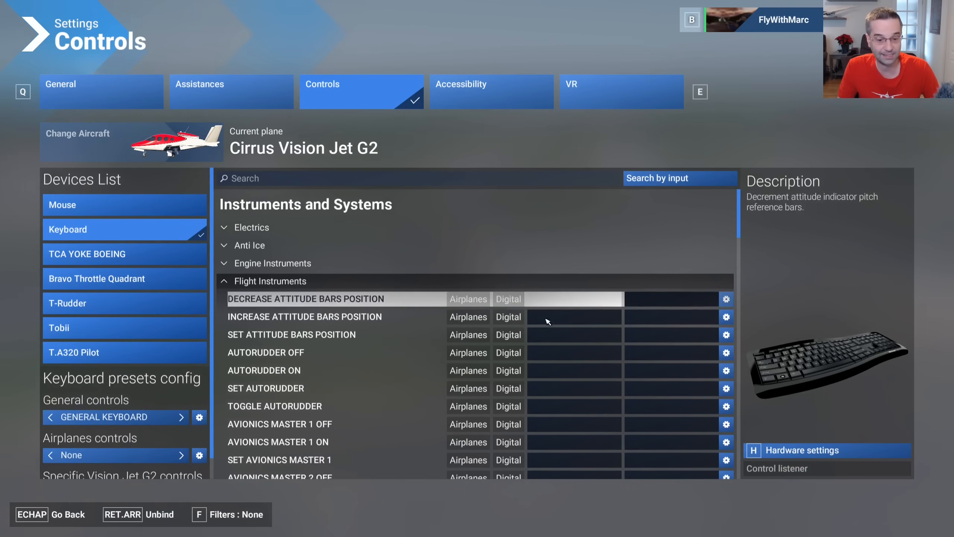
{"action": "left_click", "coordinate": [277, 406]}
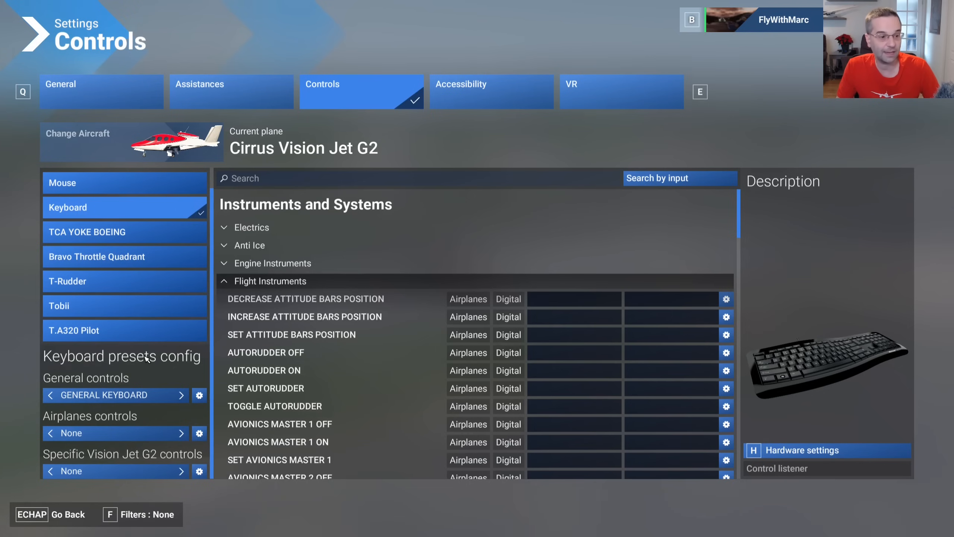
{"action": "mouse_move", "coordinate": [161, 374]}
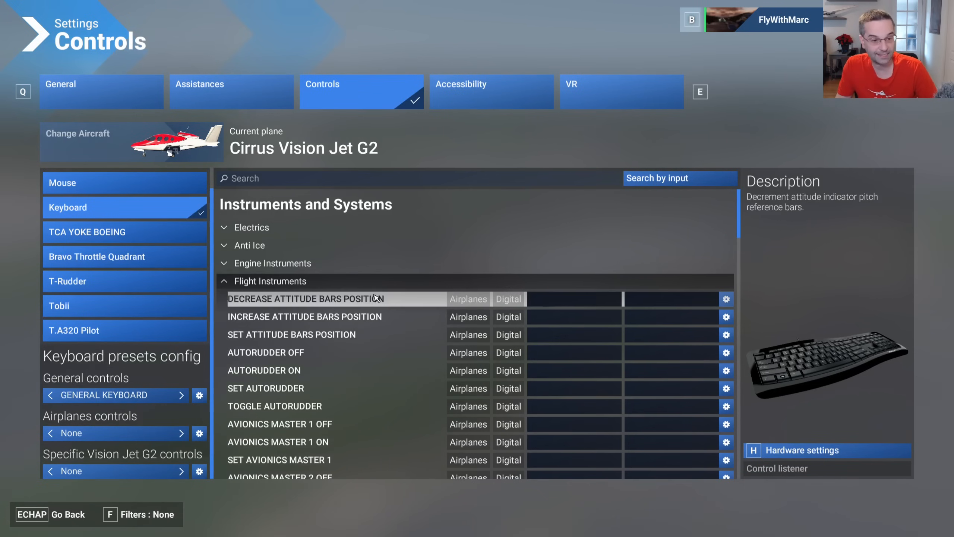
{"action": "left_click", "coordinate": [291, 333]}
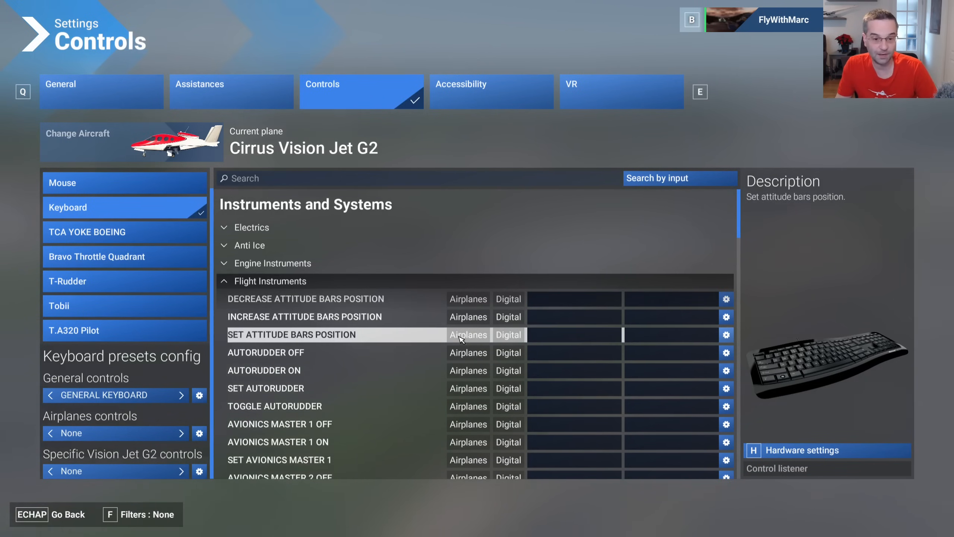
{"action": "mouse_move", "coordinate": [478, 333]}
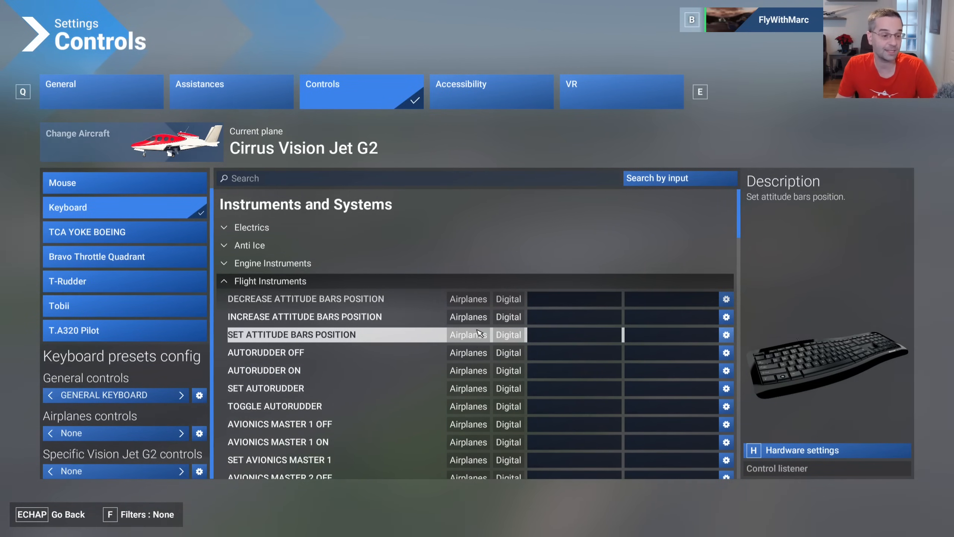
{"action": "left_click", "coordinate": [672, 334]}
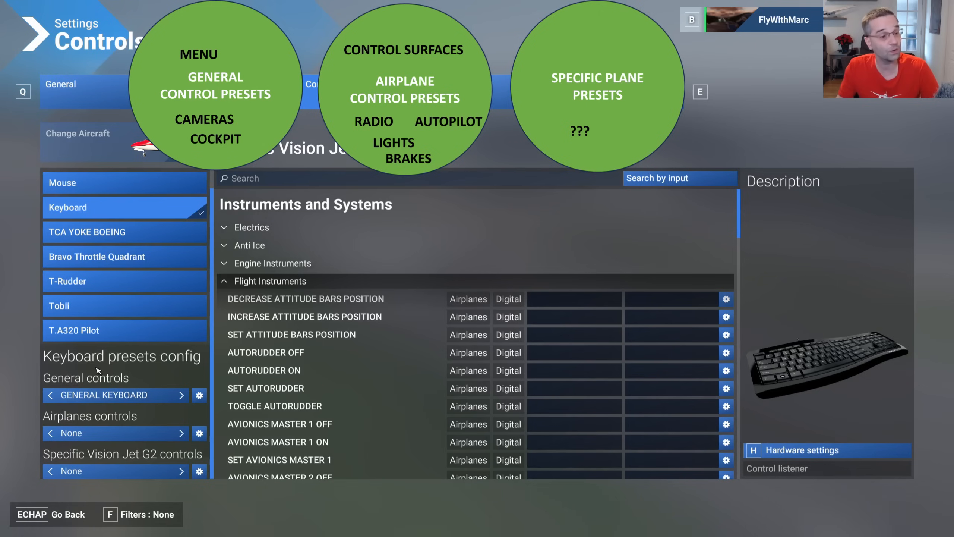
{"action": "mouse_move", "coordinate": [120, 445]}
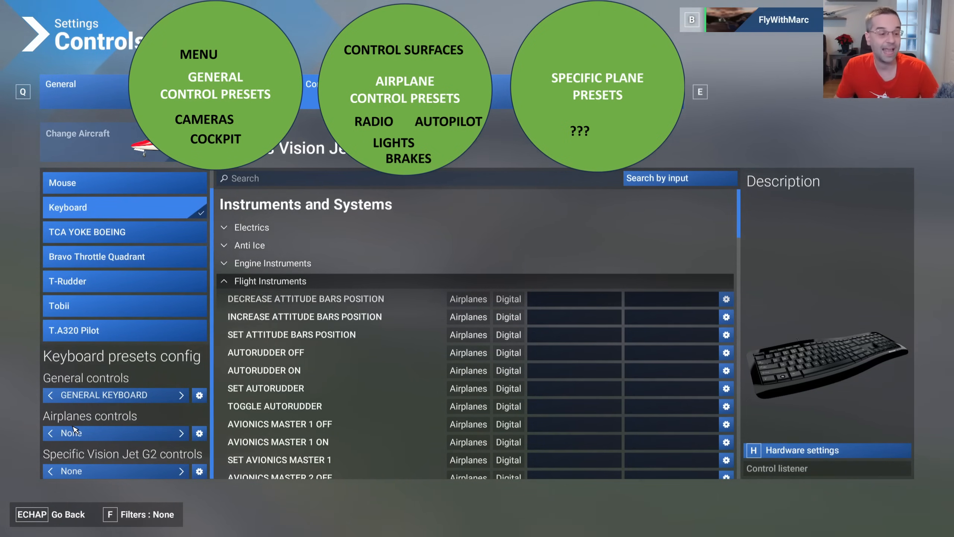
{"action": "mouse_move", "coordinate": [181, 495]}
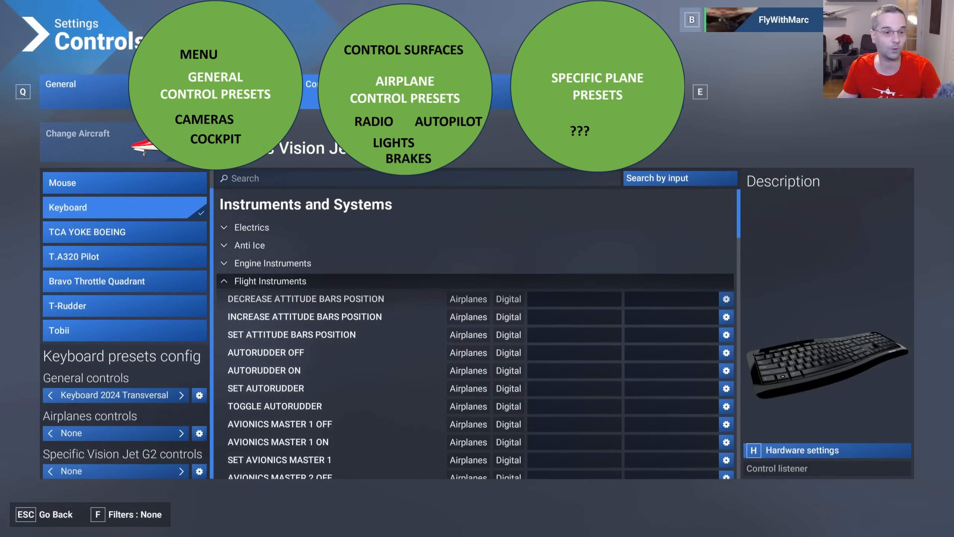
- Collapse the Flight Instruments bindings list
{"action": "left_click", "coordinate": [263, 369]}
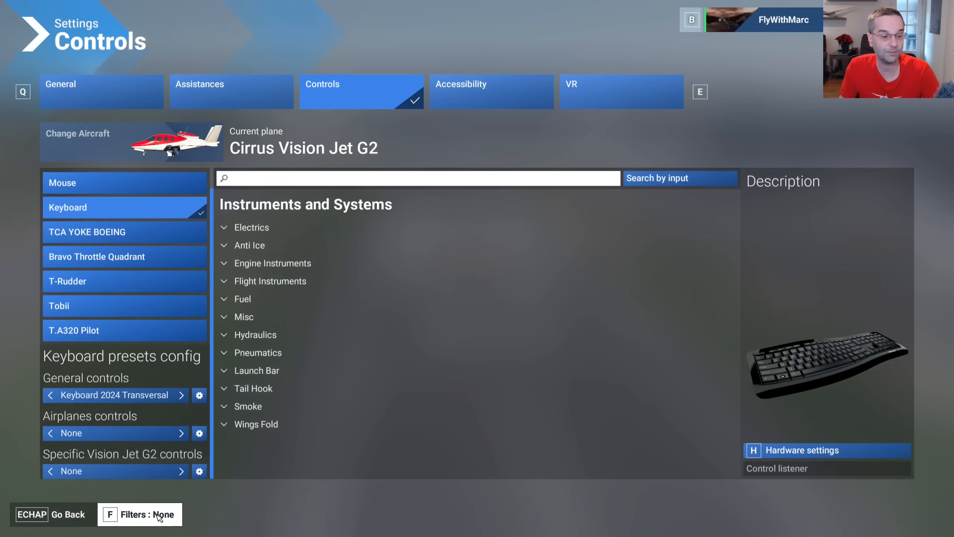
- Cycle the Filters option through Essential and None to Assigned controls only
{"action": "left_click", "coordinate": [139, 514]}
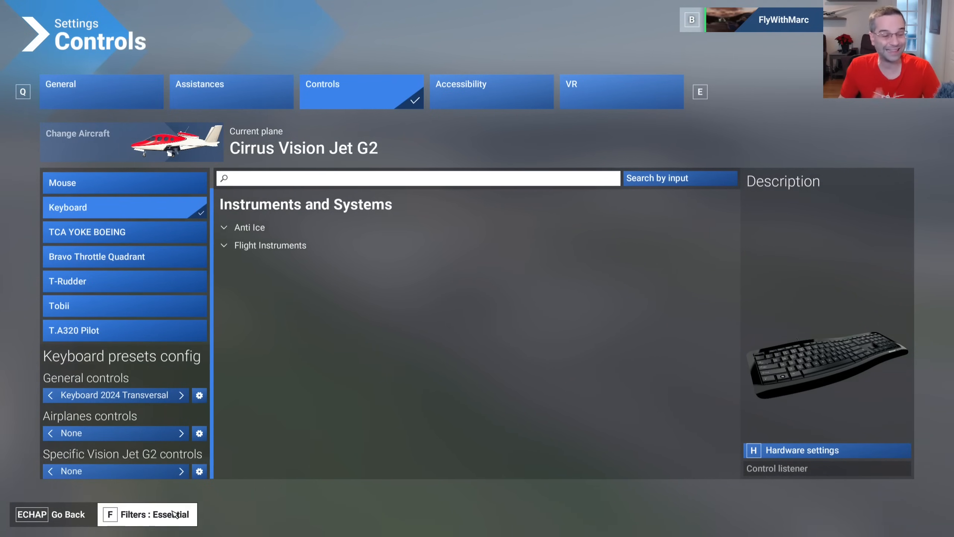
{"action": "left_click", "coordinate": [144, 514]}
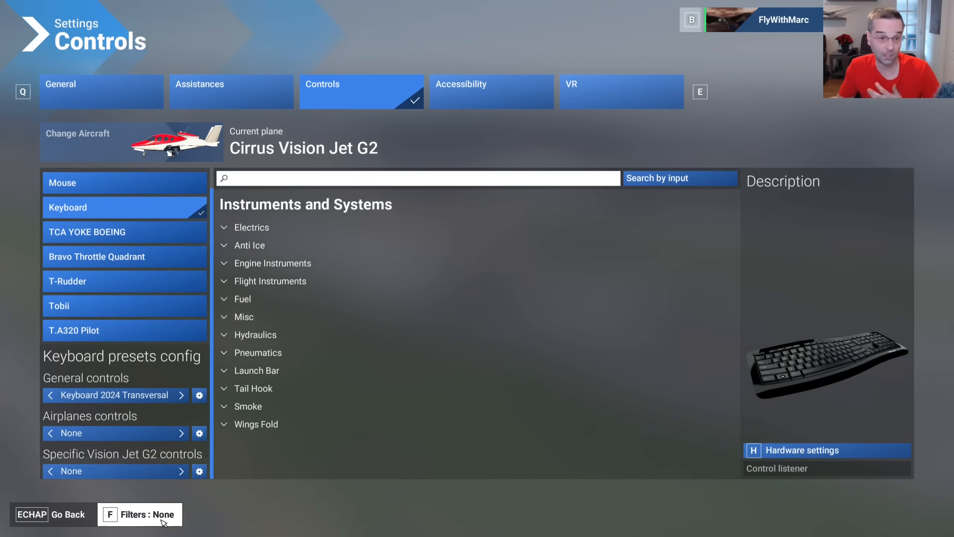
{"action": "left_click", "coordinate": [139, 514]}
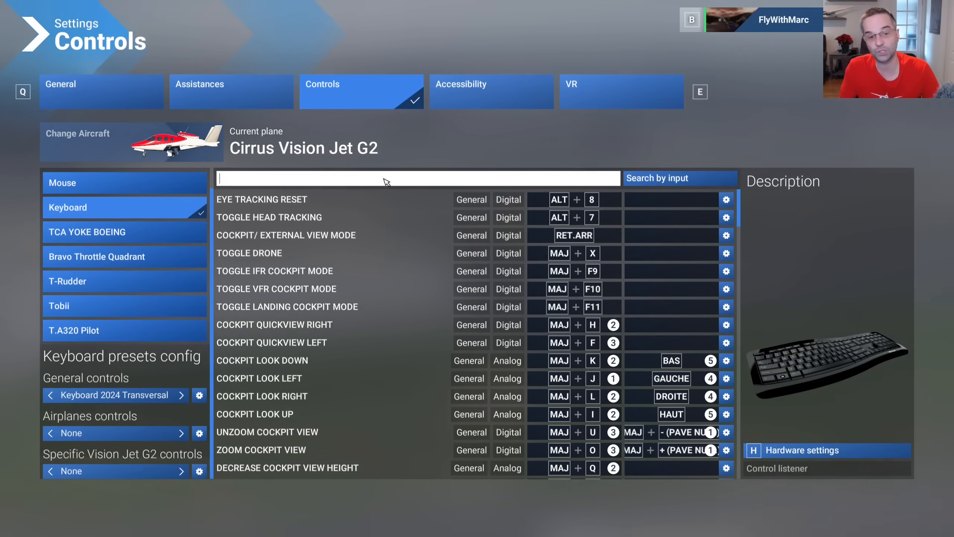
- Search for 'translate' and select the Translate Cockpit View Right binding slot
{"action": "type", "text": "translate"}
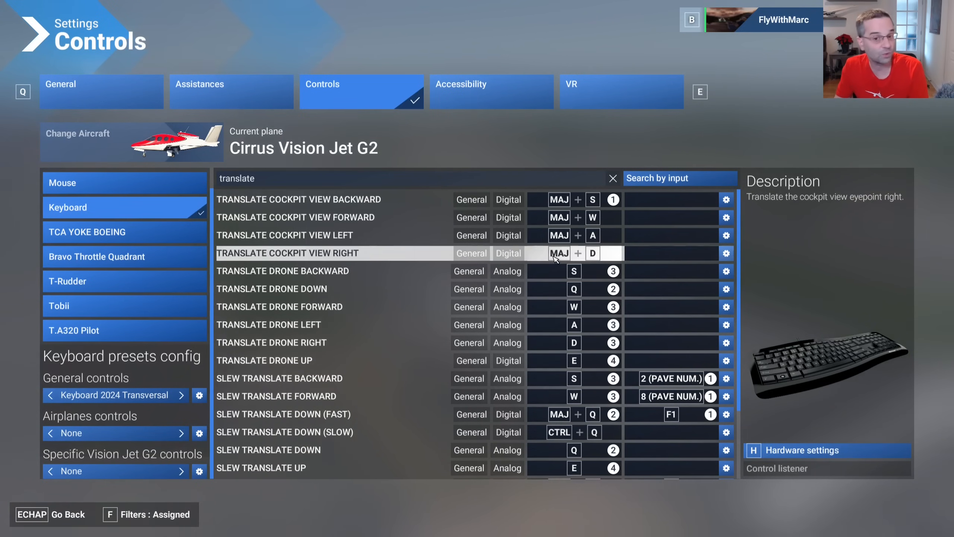
{"action": "left_click", "coordinate": [298, 199]}
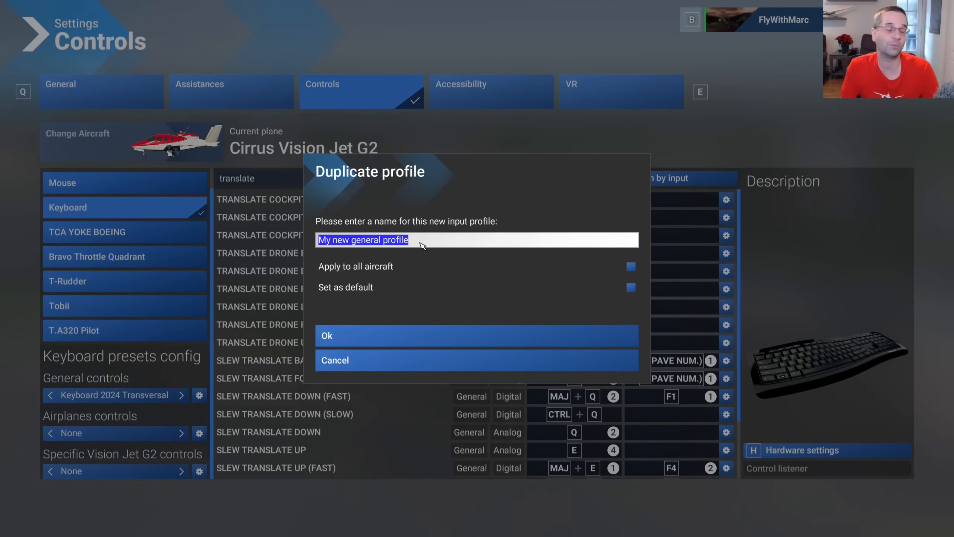
- Name the duplicated keyboard profile 'GENERAL-SIM'
{"action": "type", "text": "GENERAL"}
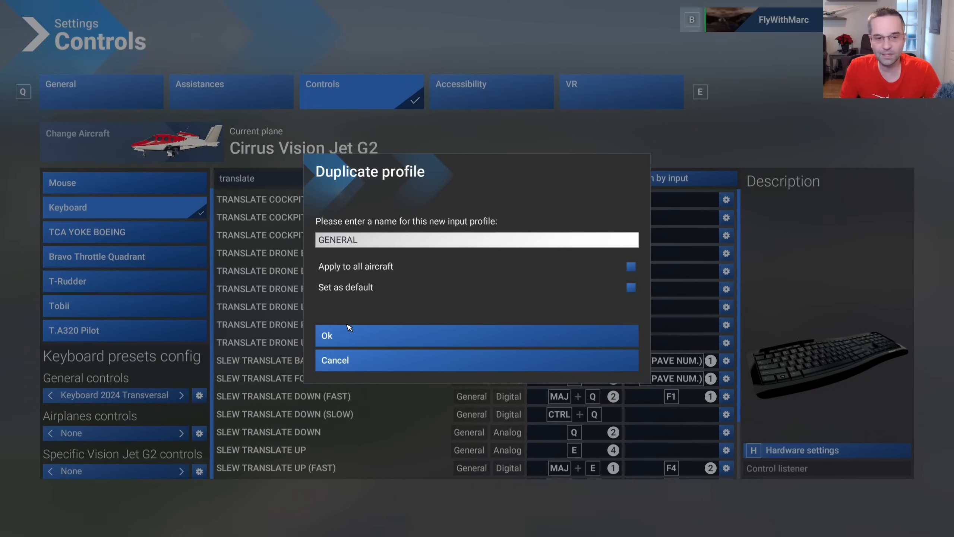
{"action": "type", "text": "-SIM"}
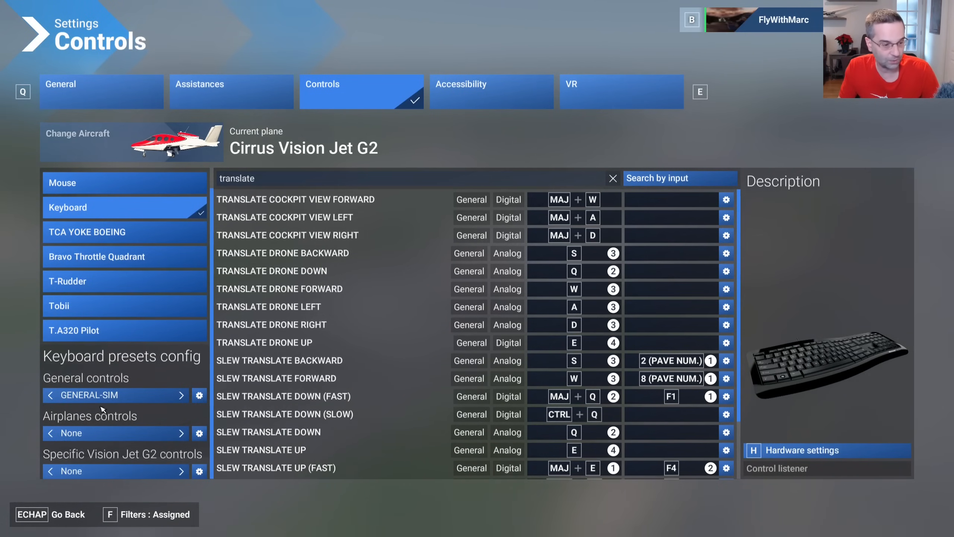
{"action": "mouse_move", "coordinate": [81, 405]}
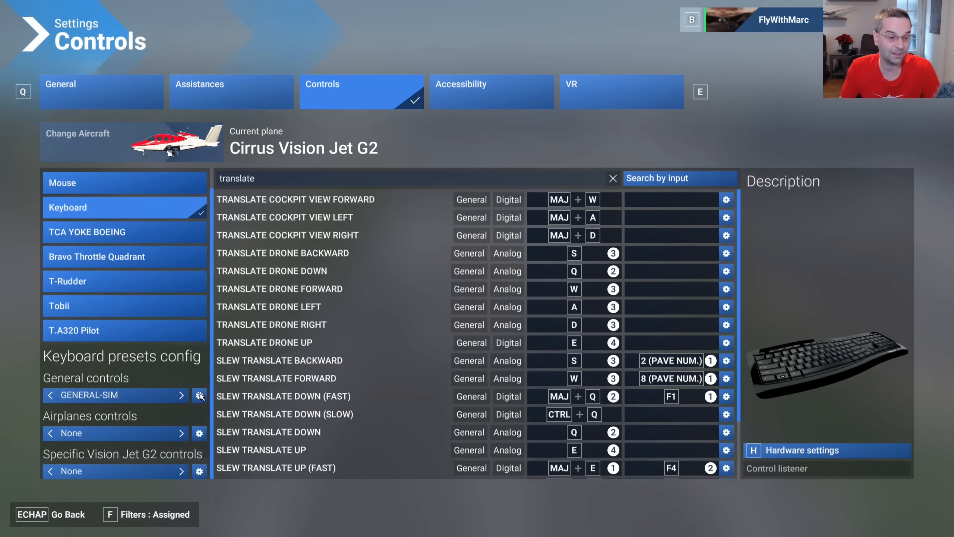
- Dismiss the GENERAL-SIM preset options and return to the translate search results
{"action": "left_click", "coordinate": [200, 395]}
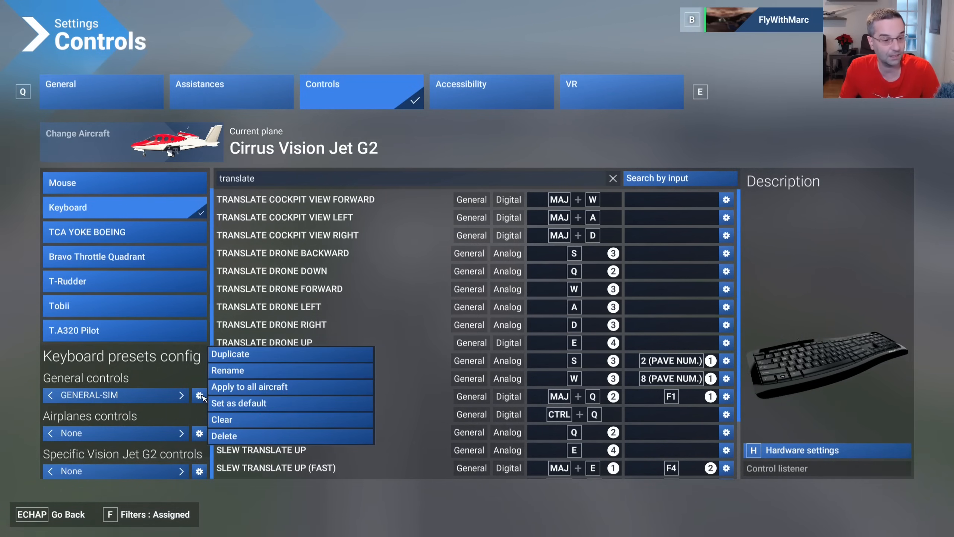
{"action": "mouse_move", "coordinate": [249, 386]}
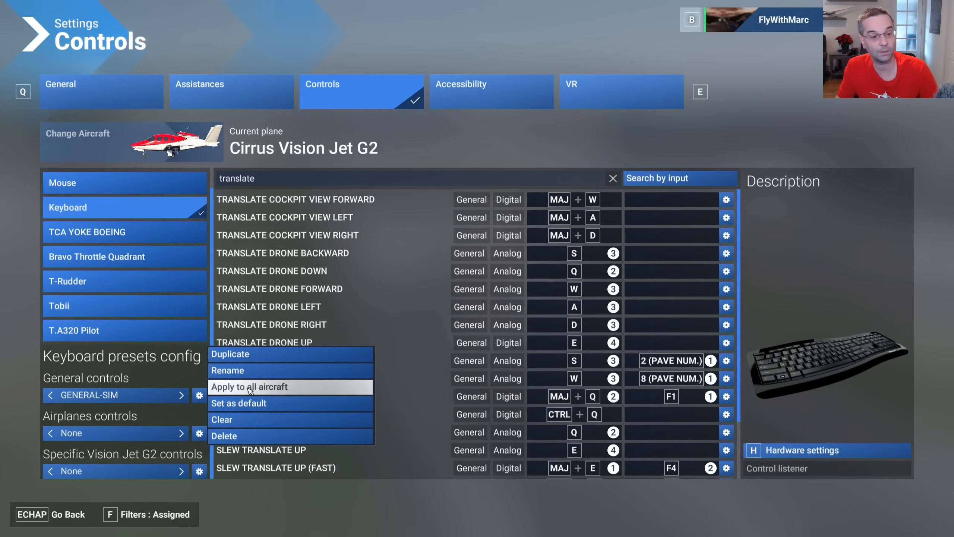
{"action": "mouse_move", "coordinate": [73, 396]}
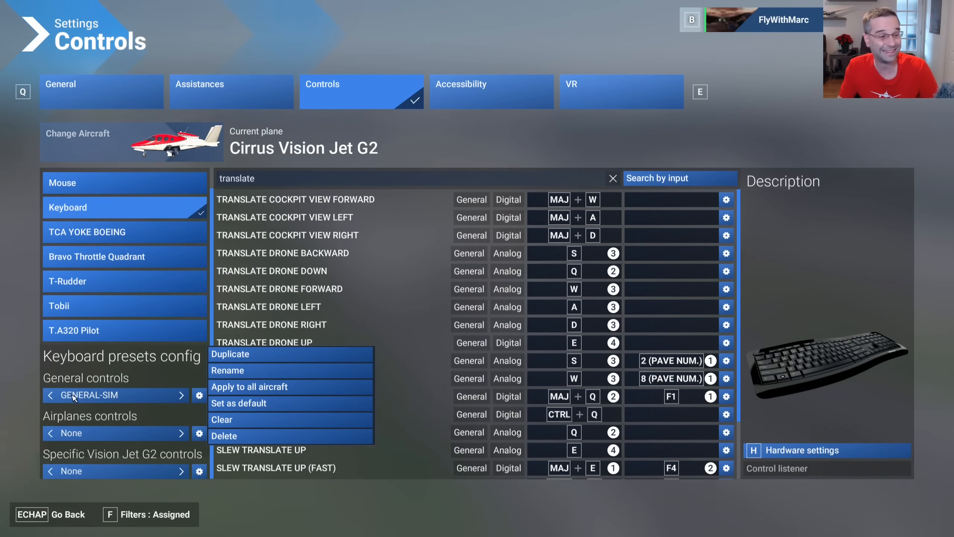
{"action": "mouse_move", "coordinate": [118, 399]}
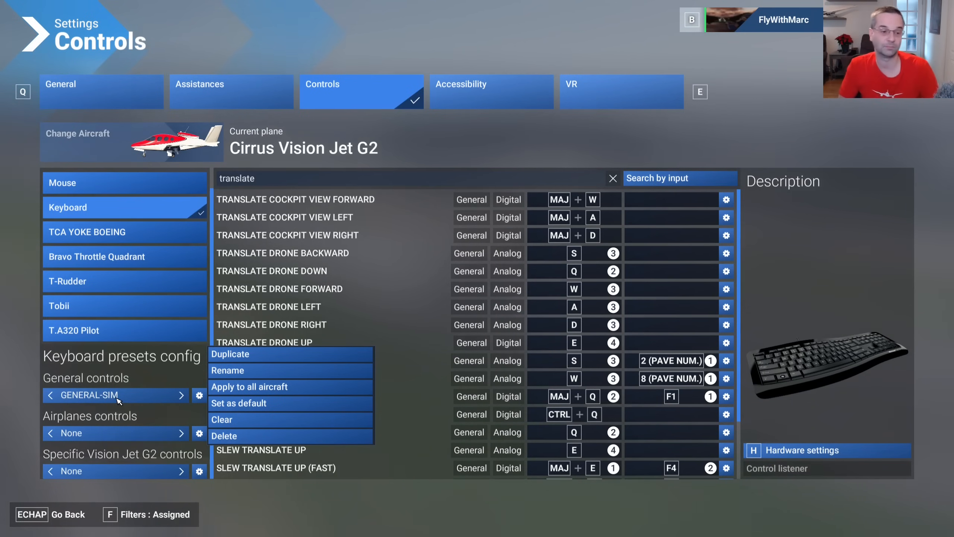
{"action": "left_click", "coordinate": [296, 199]}
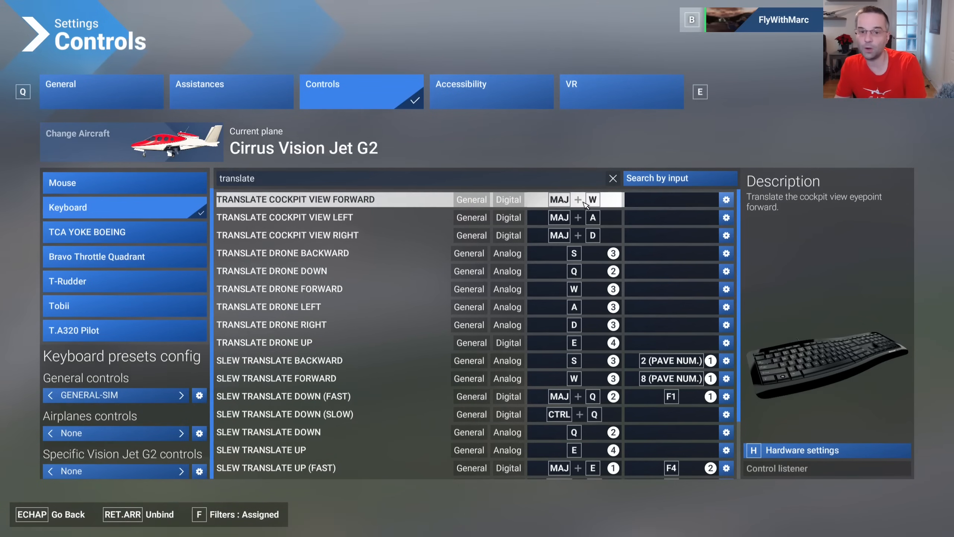
- Scroll to the cockpit view translate commands, now showing no key bindings
{"action": "scroll", "scroll_direction": "down", "scroll_amount": 3}
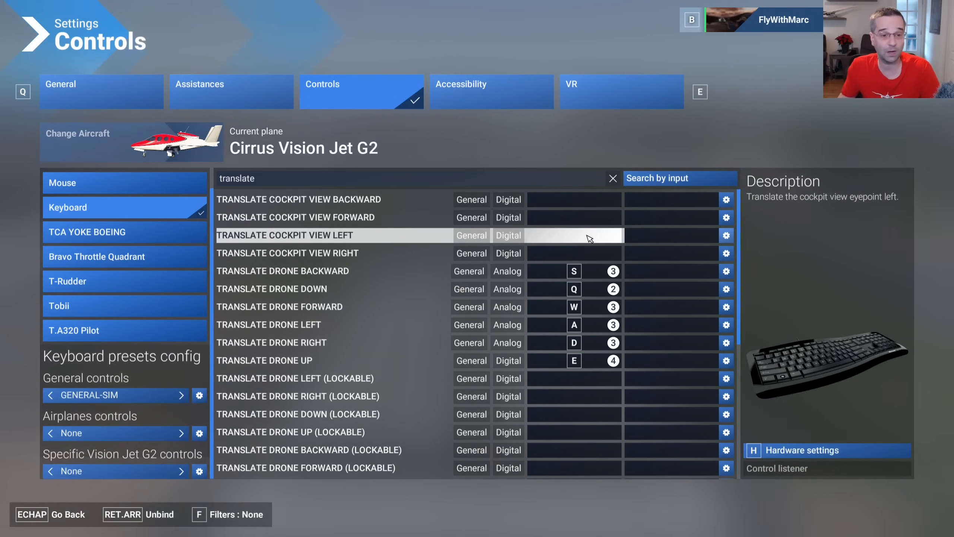
{"action": "mouse_move", "coordinate": [571, 217]}
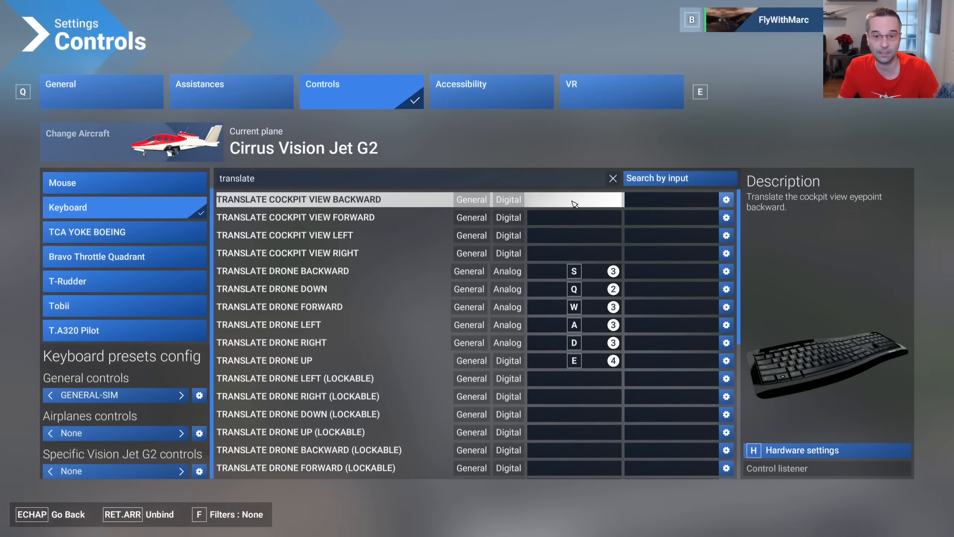
- Bind translate cockpit view backward, forward, left and right to the arrow keys
{"action": "left_click", "coordinate": [574, 199]}
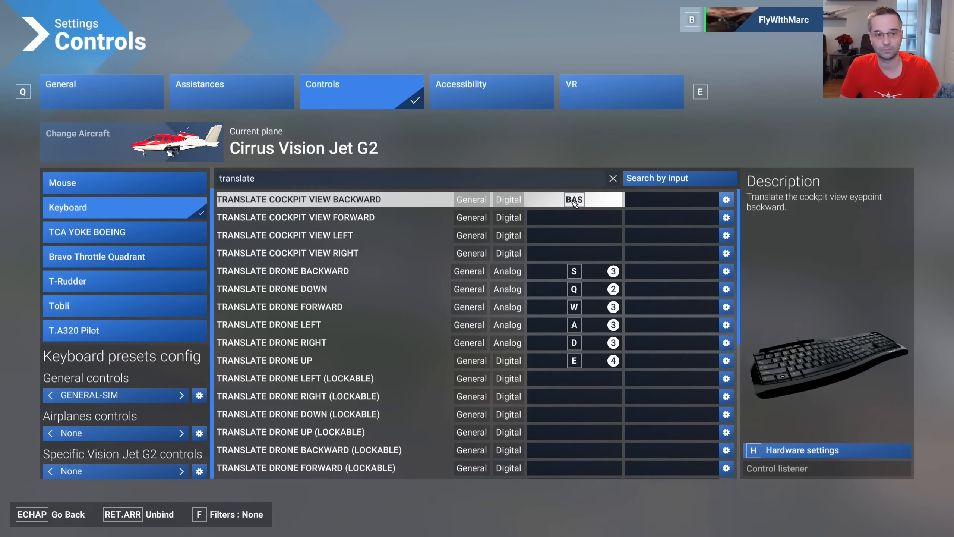
{"action": "left_click", "coordinate": [572, 217]}
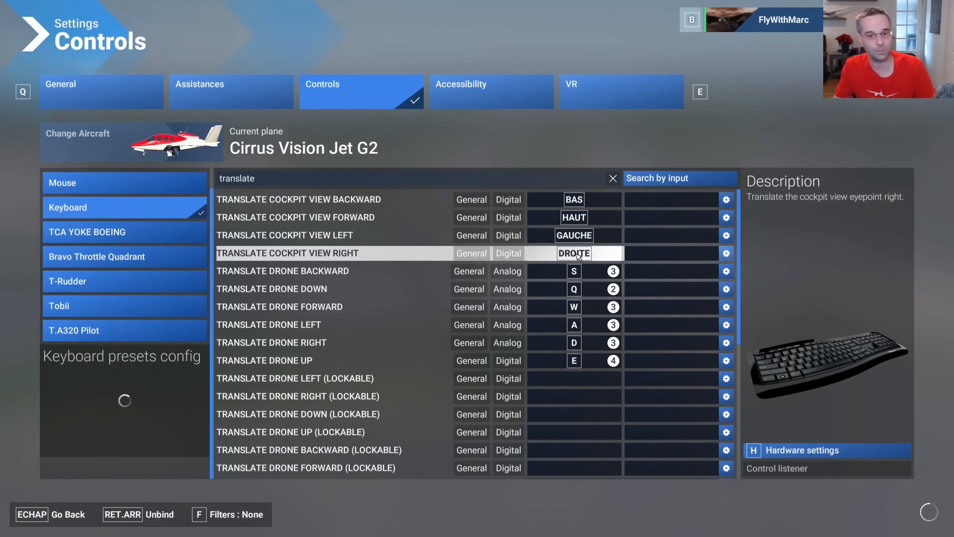
{"action": "left_click", "coordinate": [611, 178]}
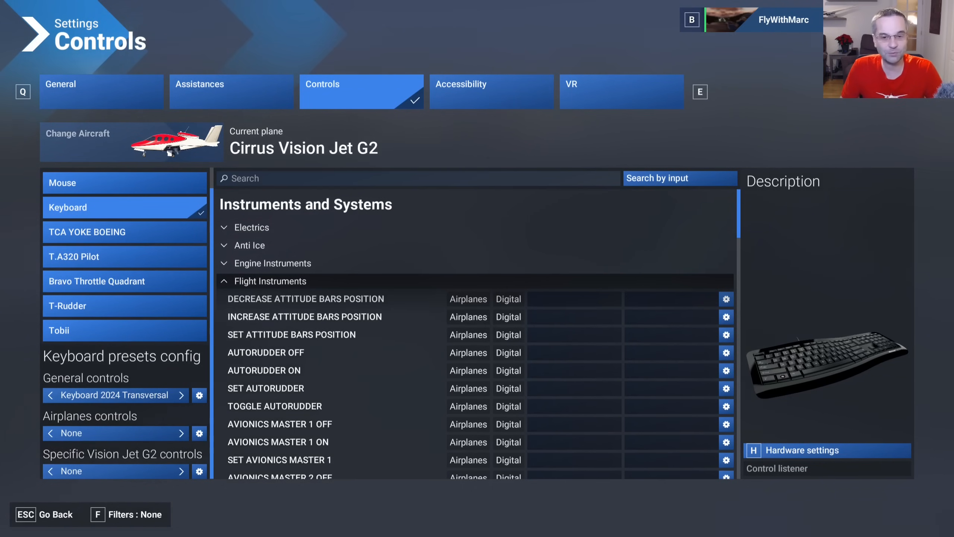
- Filter the Bravo Throttle Quadrant bindings by 'nav' and clear the nav lights off slot for rebinding
{"action": "left_click", "coordinate": [124, 280]}
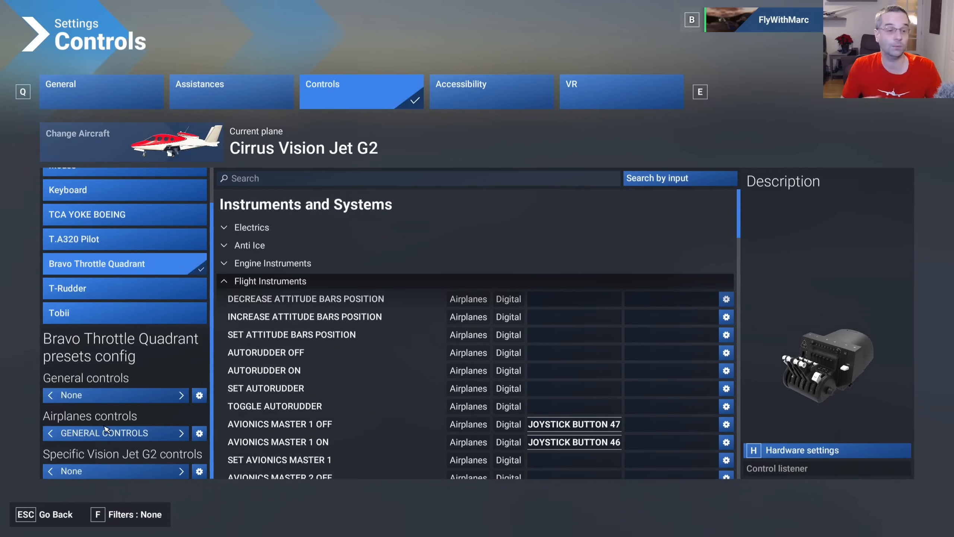
{"action": "left_click", "coordinate": [417, 177]}
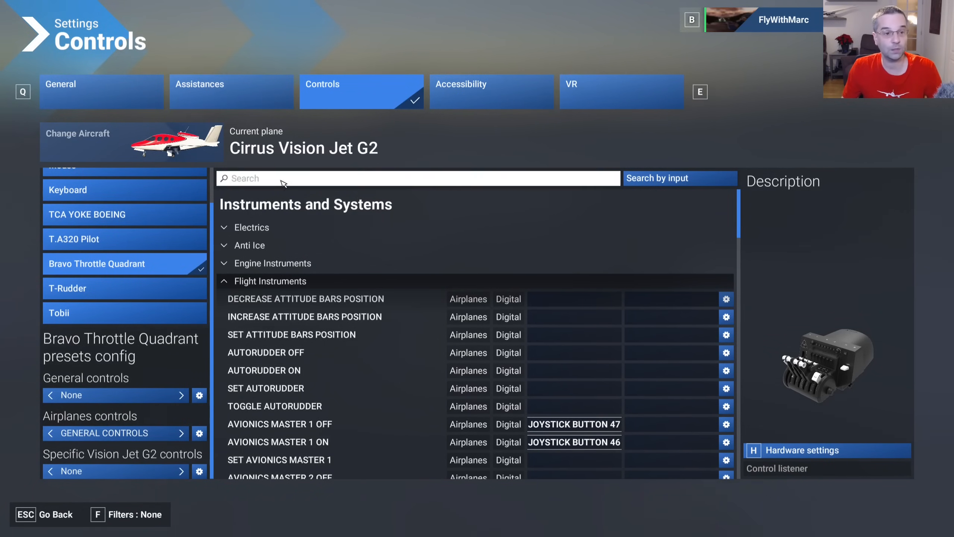
{"action": "left_click", "coordinate": [418, 177]}
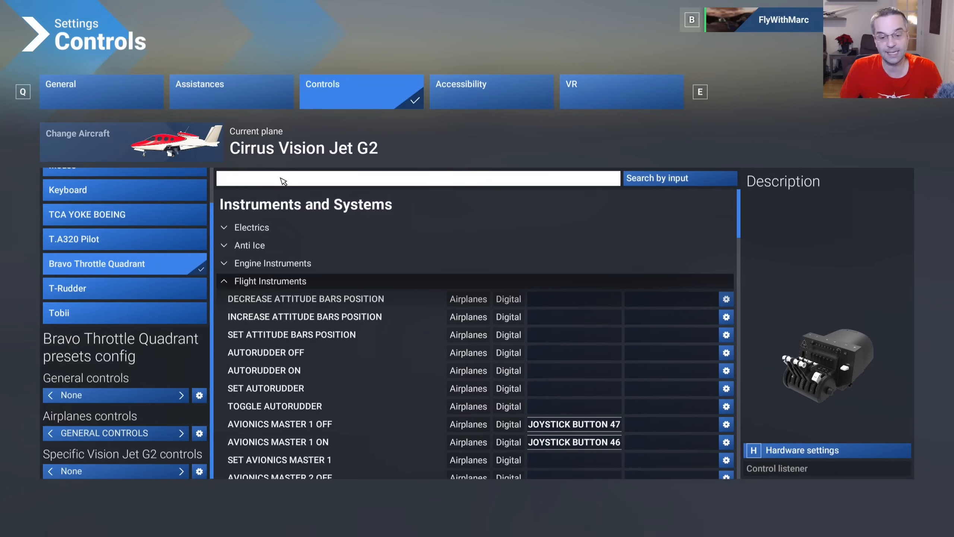
{"action": "type", "text": "n"}
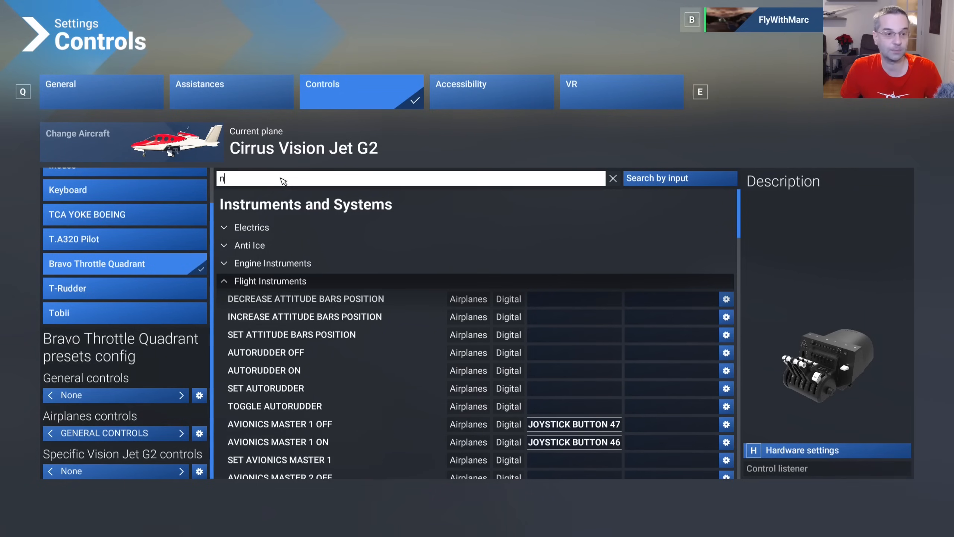
{"action": "type", "text": "av"}
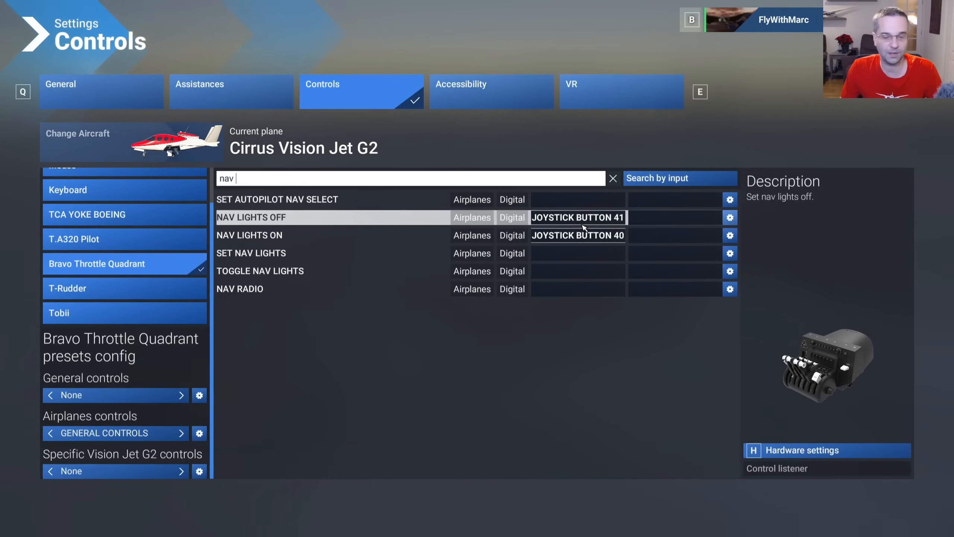
{"action": "left_click", "coordinate": [248, 235]}
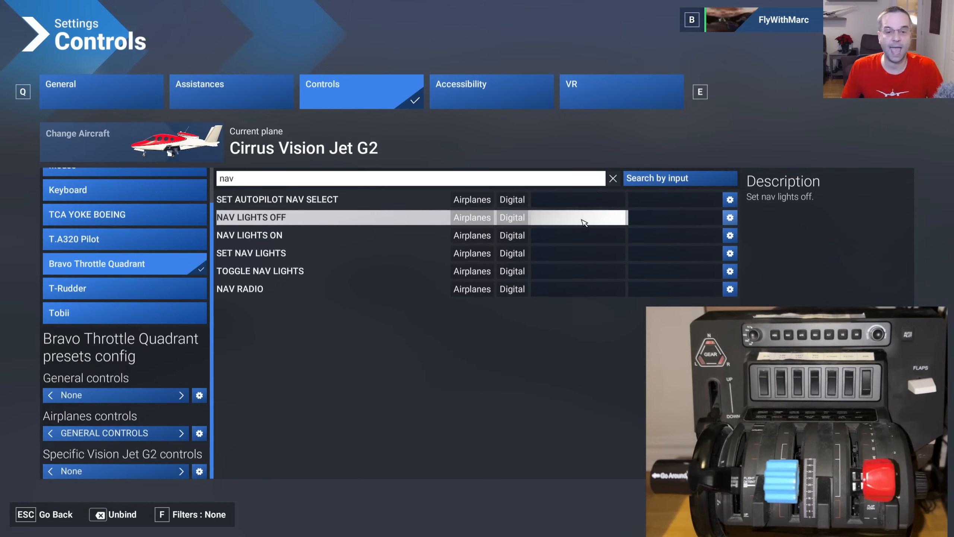
{"action": "mouse_move", "coordinate": [577, 235]}
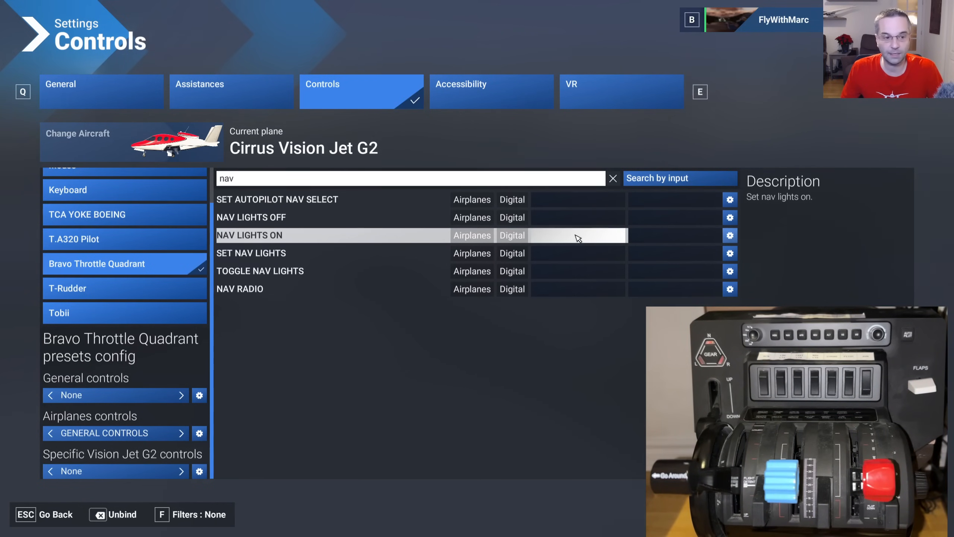
- Bind nav lights on to joystick button 40 by flipping the Bravo switch
{"action": "left_click", "coordinate": [577, 235]}
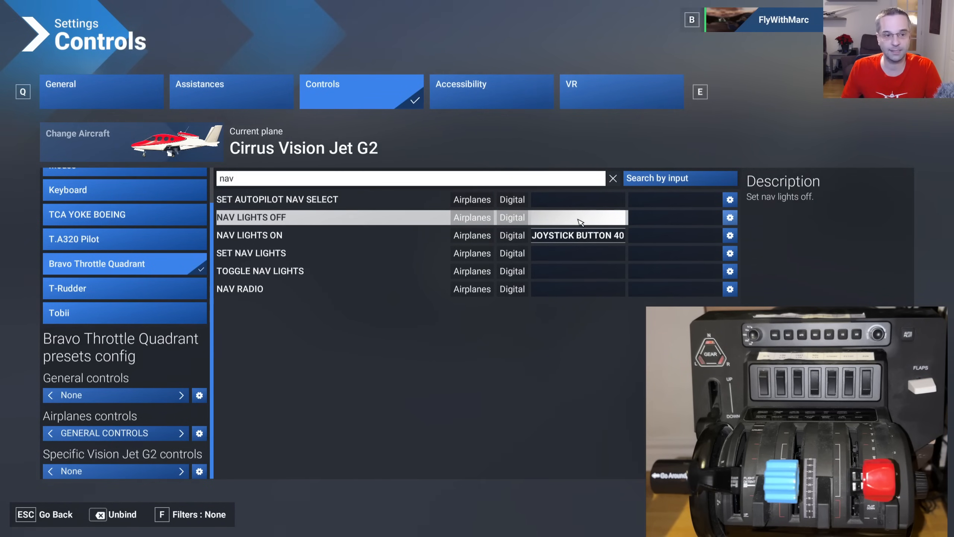
- Bind nav lights off to joystick button 41 and view its action settings
{"action": "left_click", "coordinate": [577, 217]}
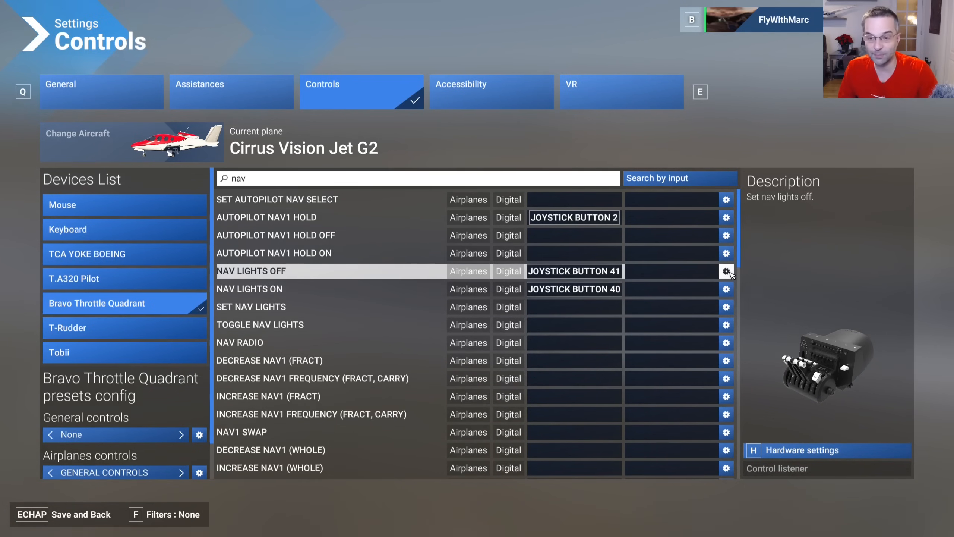
{"action": "left_click", "coordinate": [726, 271]}
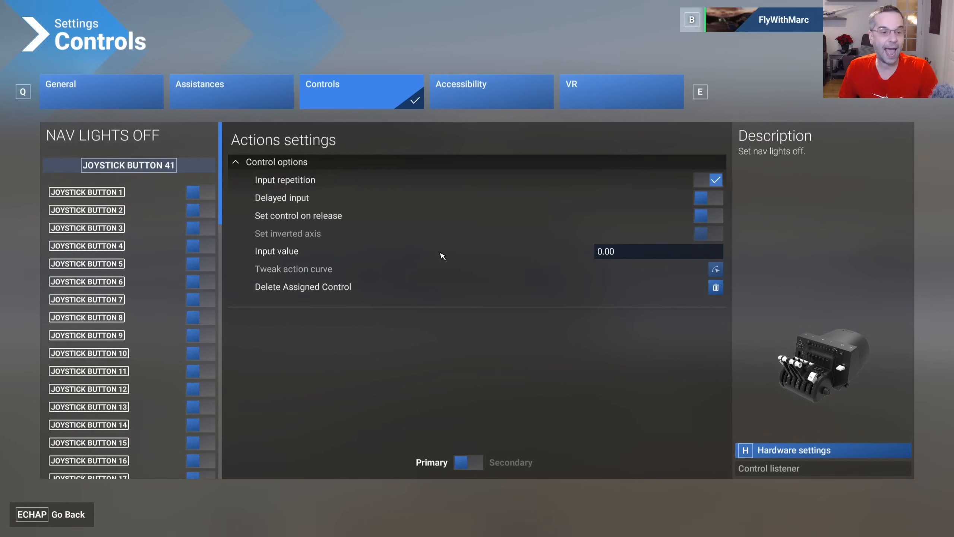
{"action": "mouse_move", "coordinate": [435, 233]}
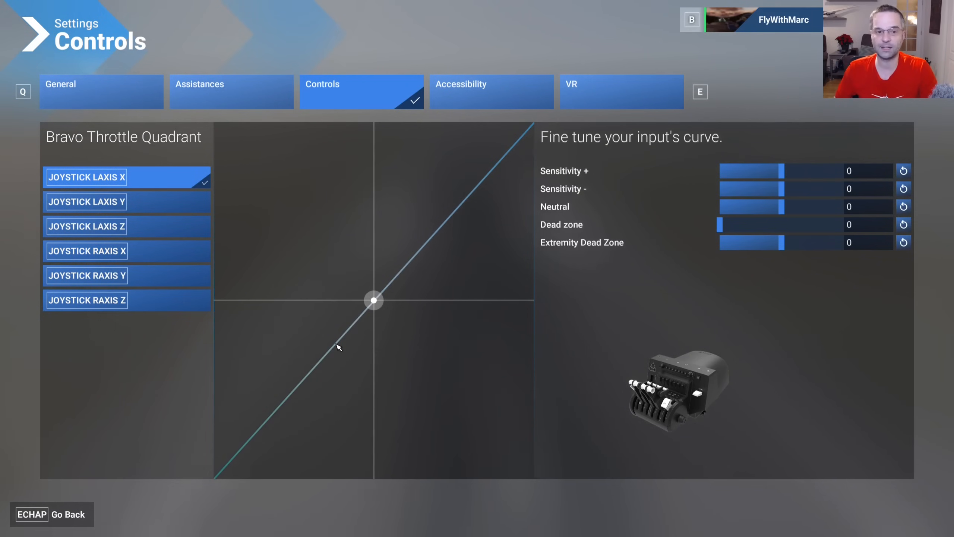
{"action": "mouse_move", "coordinate": [365, 302]}
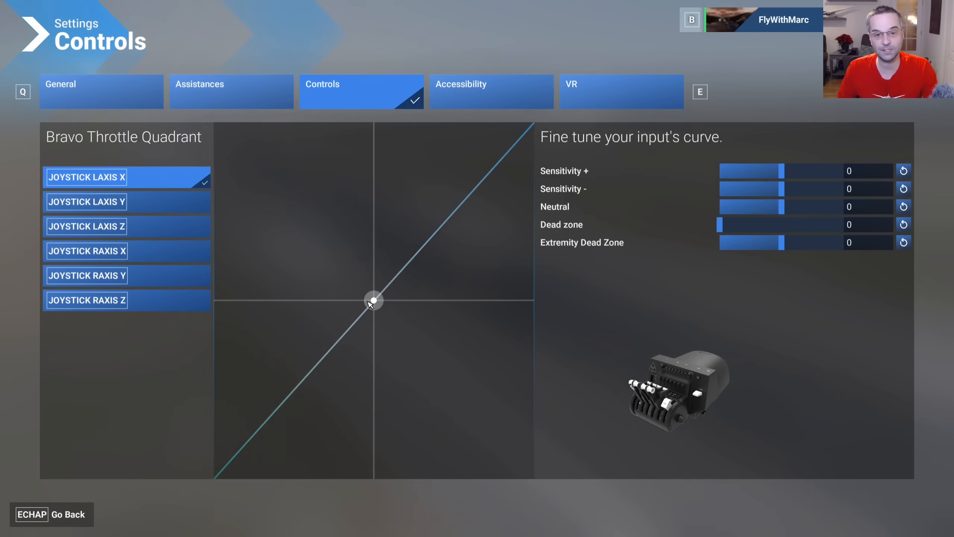
{"action": "mouse_move", "coordinate": [650, 270]}
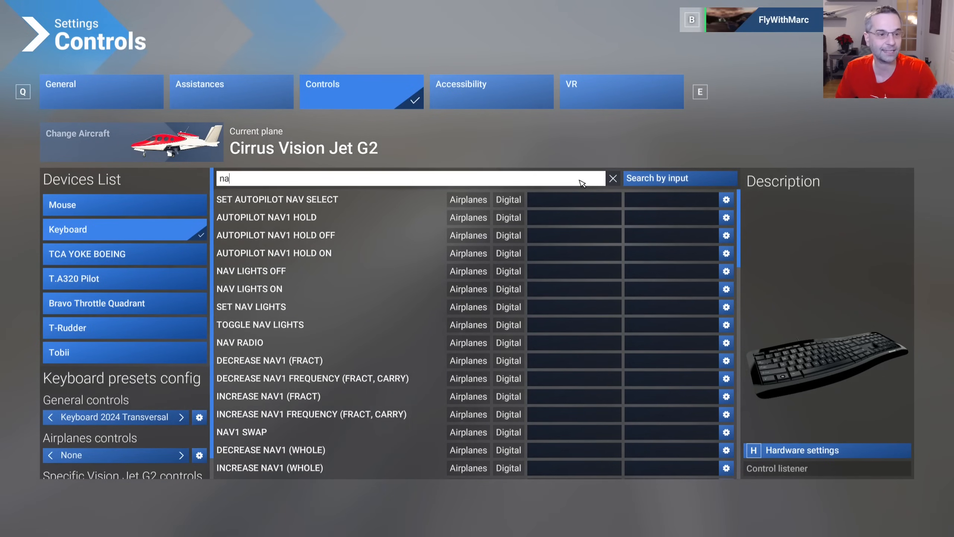
- Clear the 'nav' search so the full keyboard action list shows again
{"action": "left_click", "coordinate": [613, 178]}
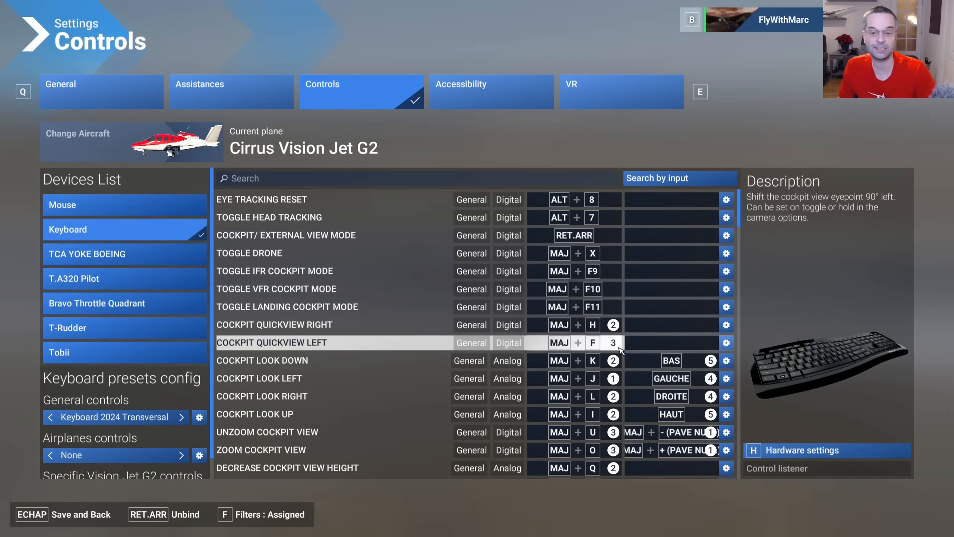
{"action": "mouse_move", "coordinate": [546, 347]}
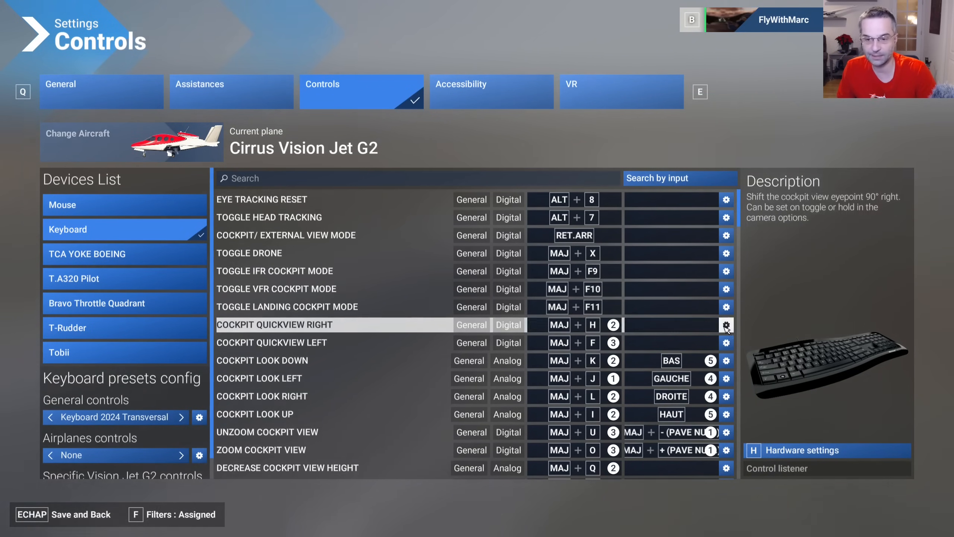
- Remove cockpit quickview right's duplicate keyboard binding via Delete Assigned Control, leaving one MAJ+H conflict
{"action": "left_click", "coordinate": [726, 324]}
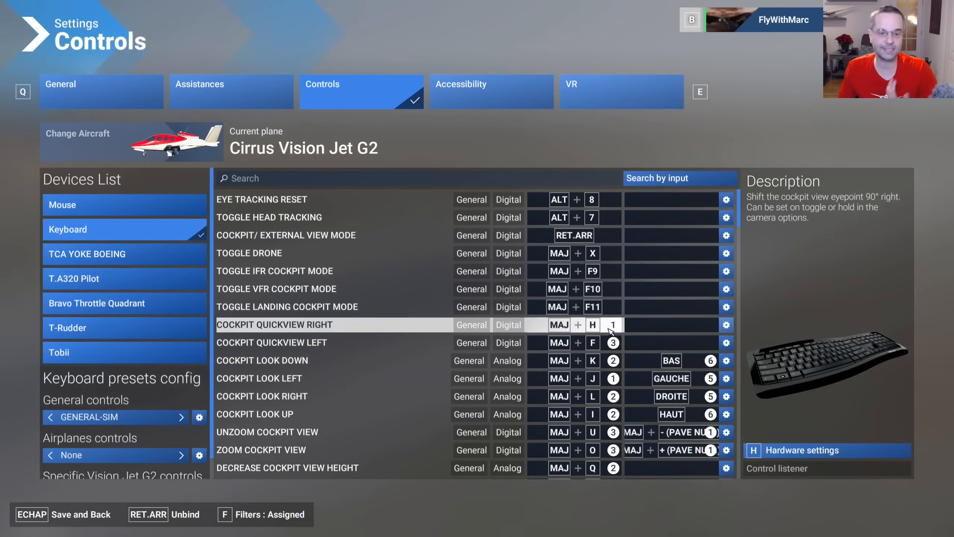
{"action": "mouse_move", "coordinate": [609, 334]}
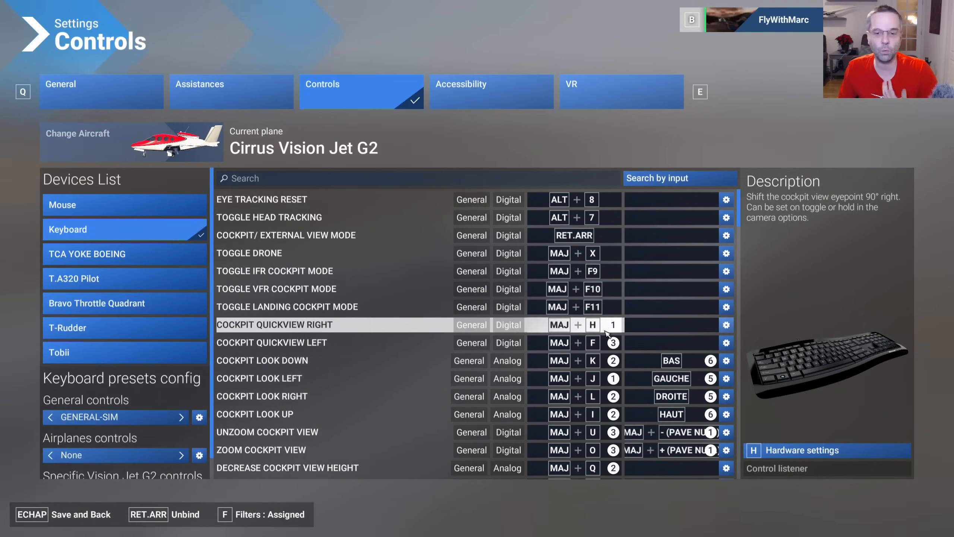